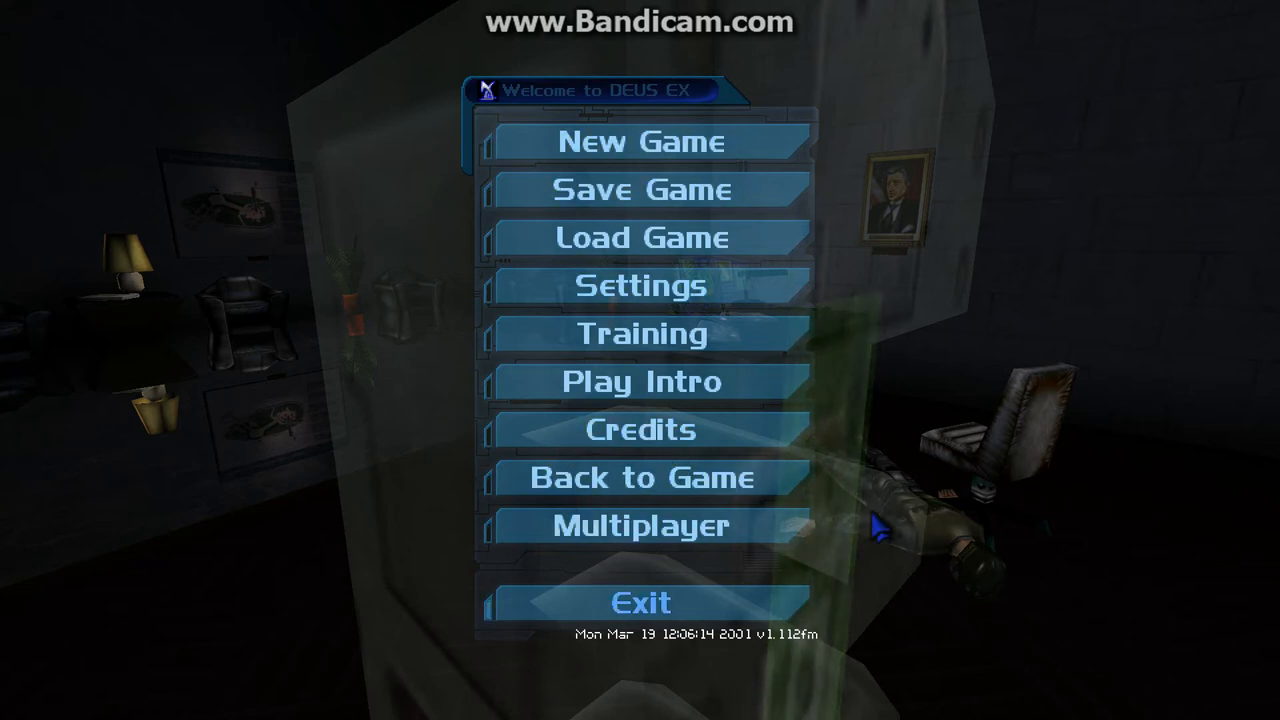
Resume gameplay via Back to Game, restoring the first-person view with HUD.
left_click(640, 476)
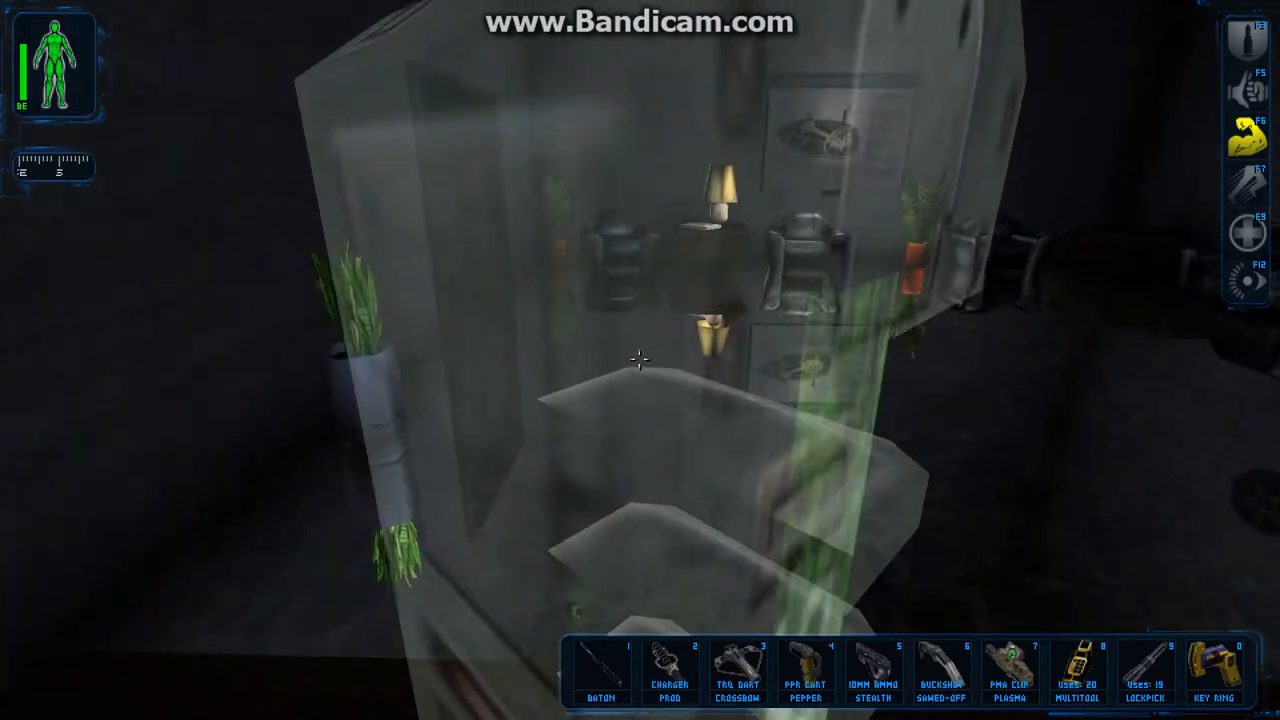